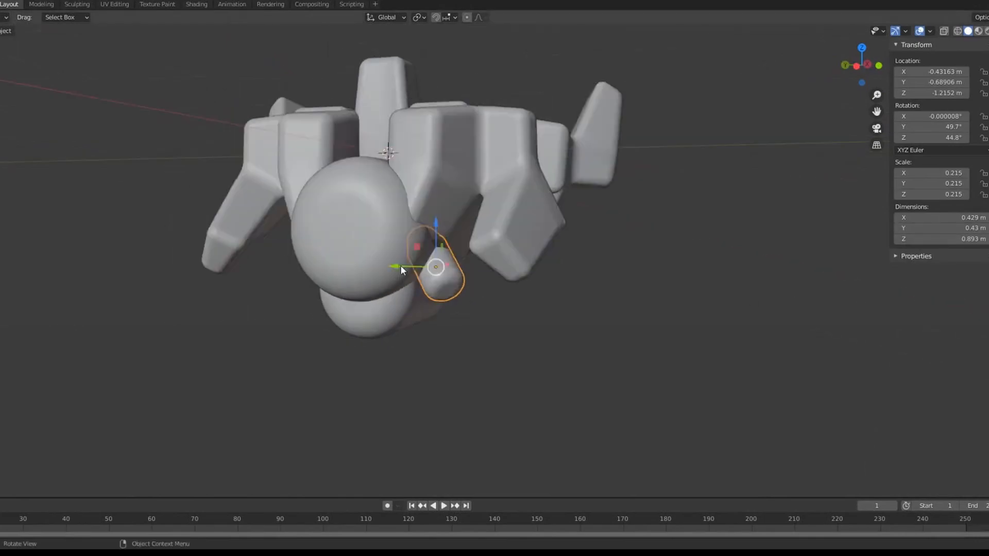
# Toggle into Edit Mode to refine the small rounded front piece against the blockout.
pyautogui.press('Tab')
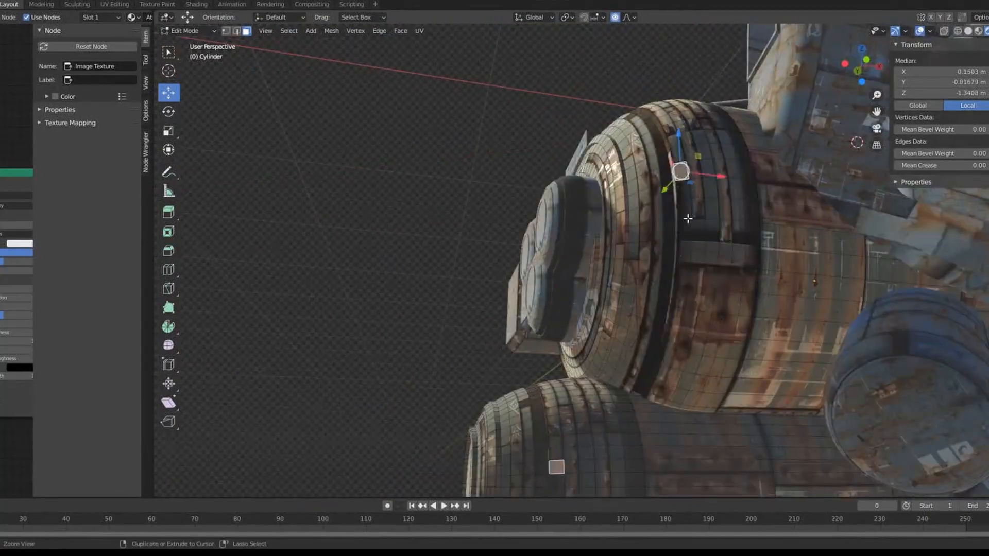
# Enter Edit Mode on the cylinder module to adjust its rusty metal UVs.
pyautogui.press('Tab')
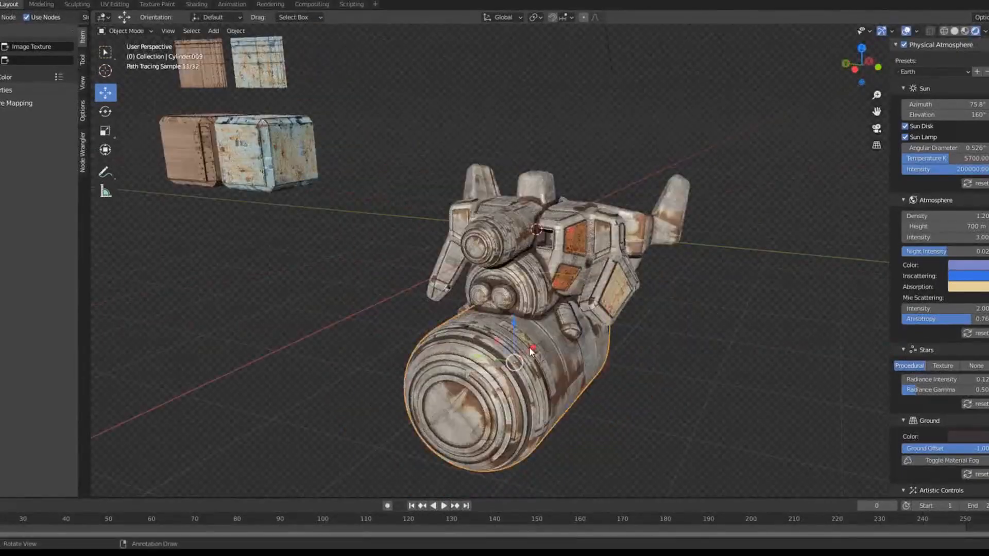
# Paste onto Cube.077 and enter Edit Mode to fit its vertices against the hull.
pyautogui.press('ctrl+v')
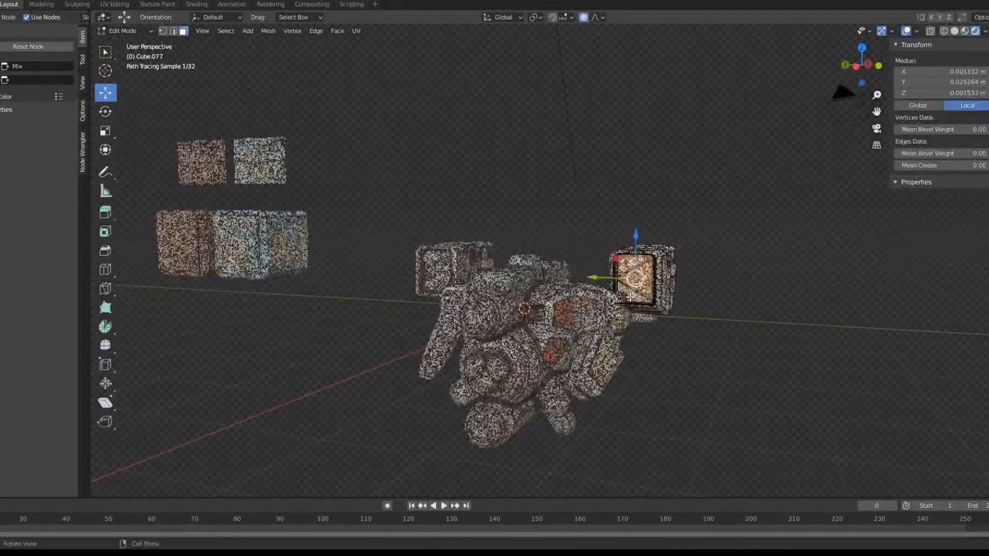
pyautogui.press('Tab')
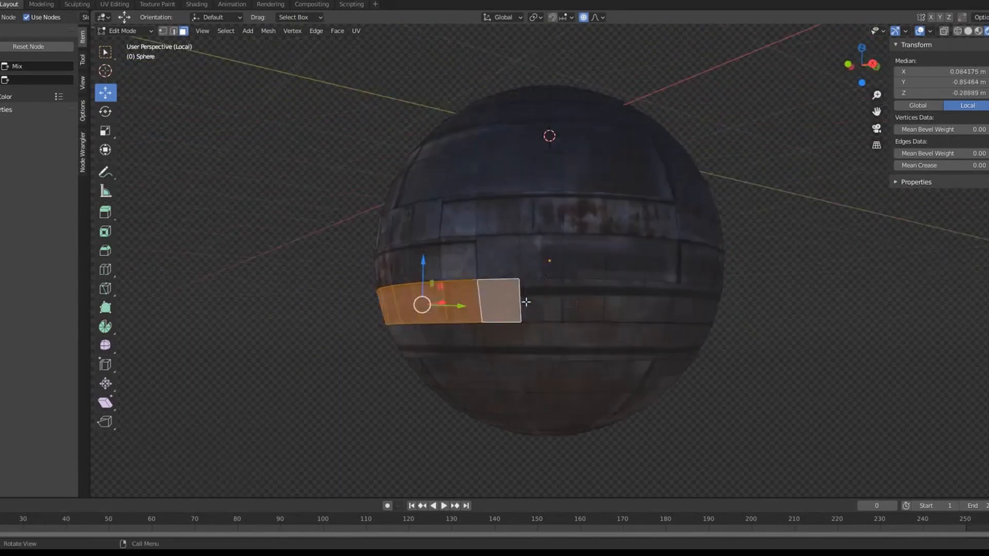
# Enter Edit Mode on the isolated rusty sphere and extrude raised panel faces.
pyautogui.press('Tab')
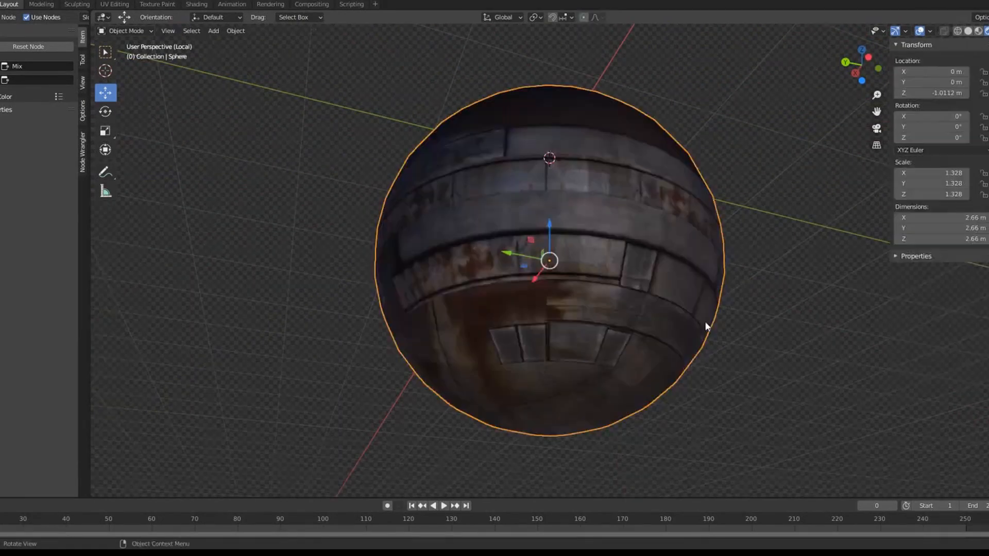
pyautogui.click(226, 31)
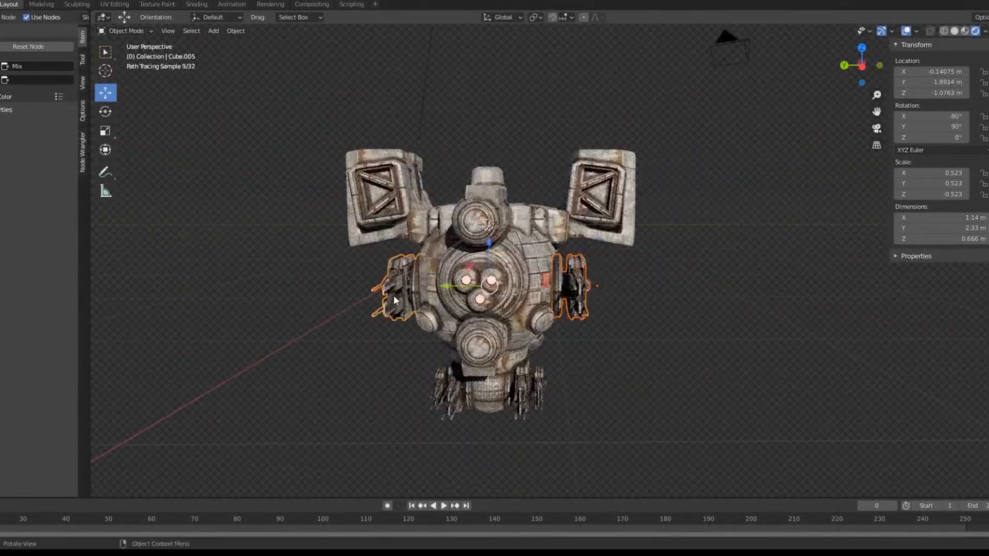
# Paste a duplicated side part to mirror the crate wing across the hull.
pyautogui.press('ctrl+v')
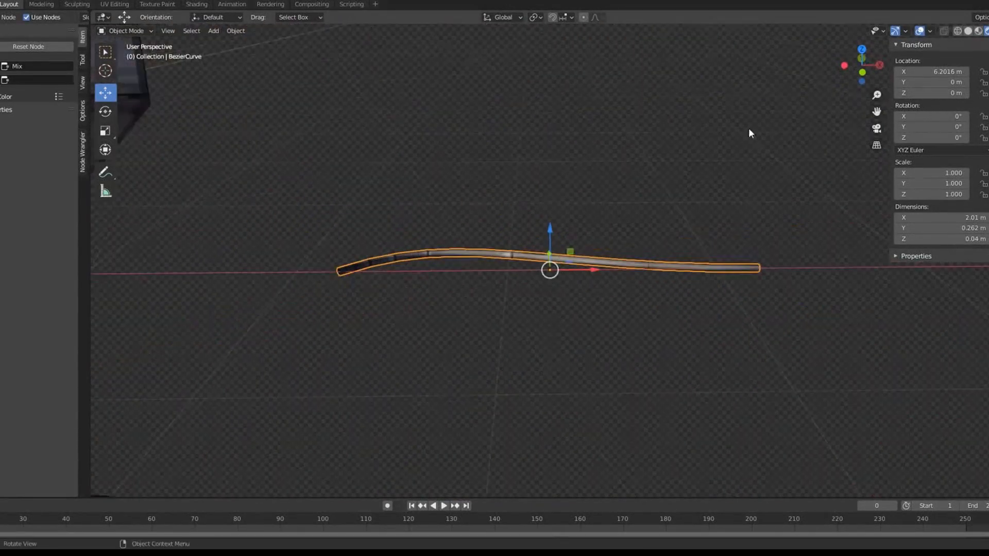
# Edit the Bezier curve to sketch a new cable along the hull surface.
pyautogui.press('Tab')
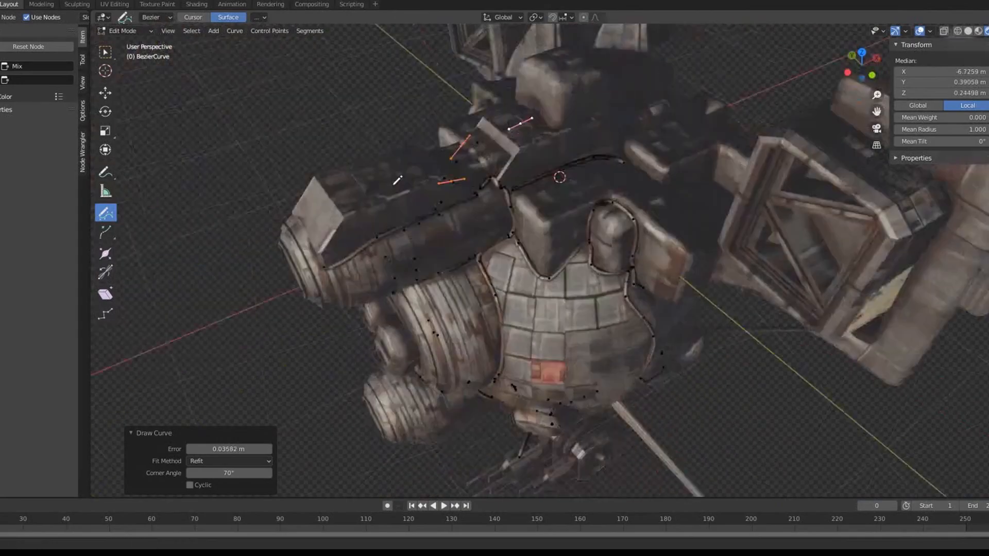
# Leave curve editing before running the Fluent Wire Tool on the overhead box.
pyautogui.press('Tab')
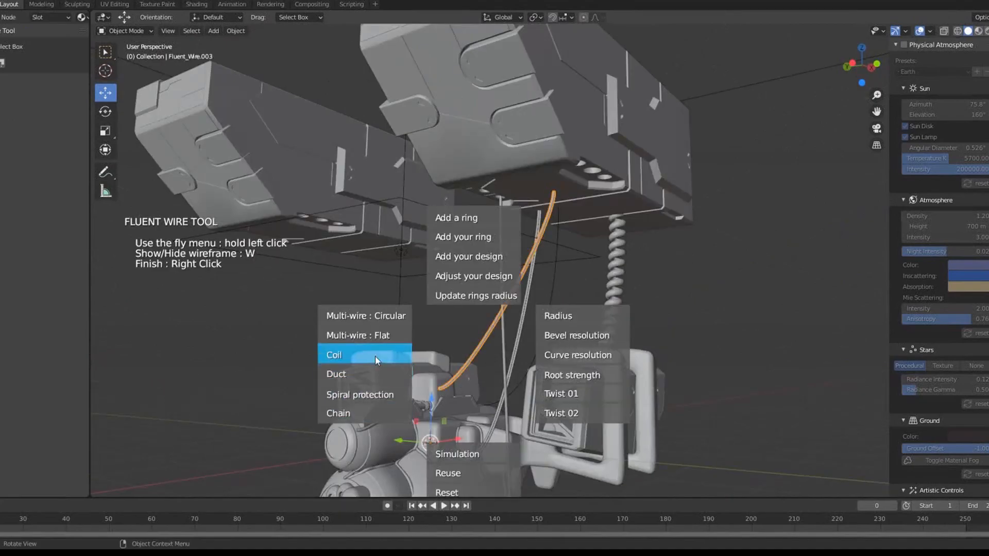
# Make one Fluent wire a Coil and the next a Chain, then finish editing.
pyautogui.click(335, 355)
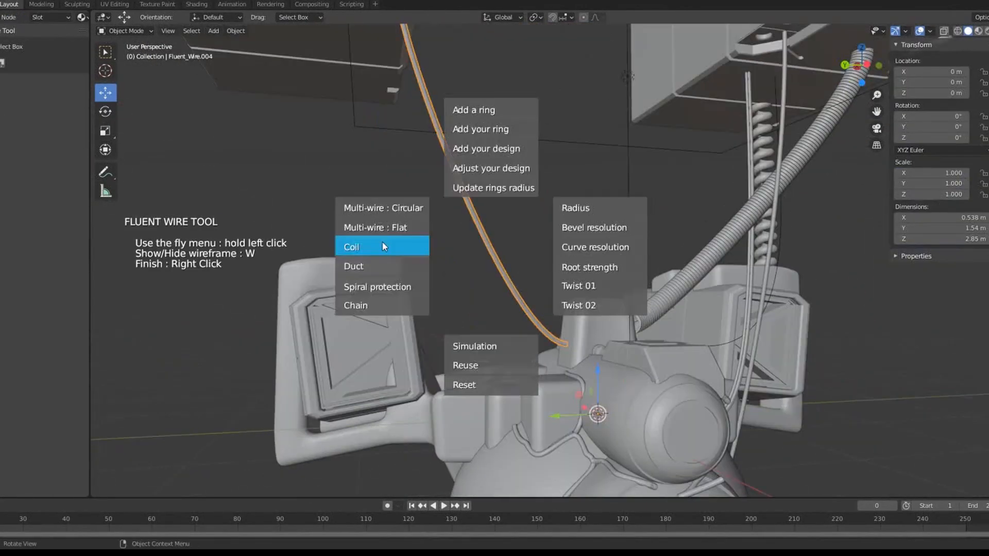
pyautogui.click(351, 246)
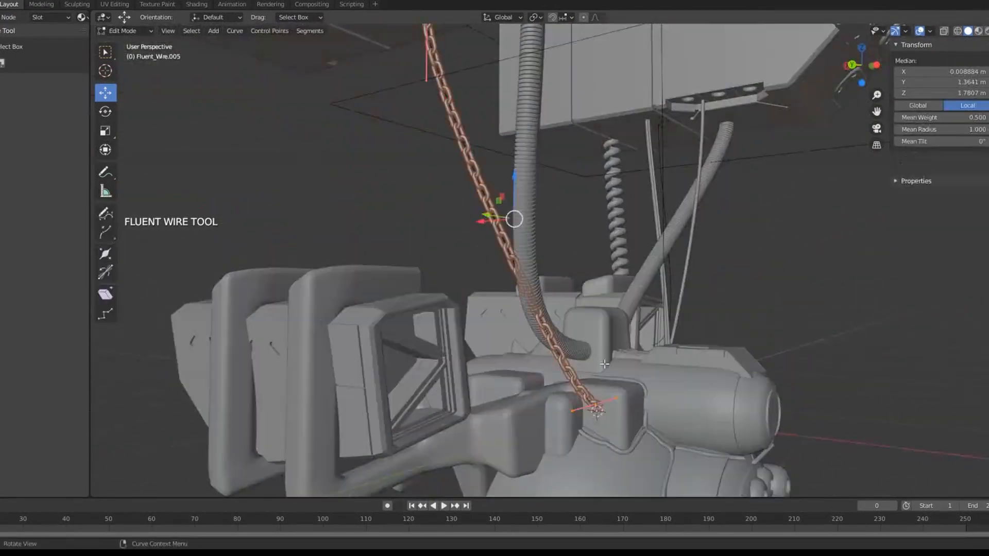
pyautogui.press('Tab')
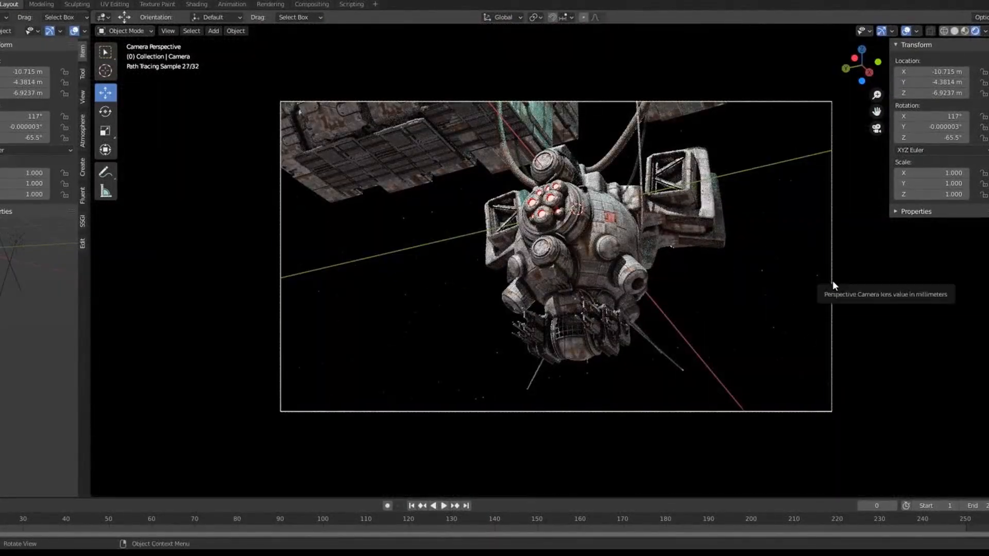
pyautogui.click(333, 170)
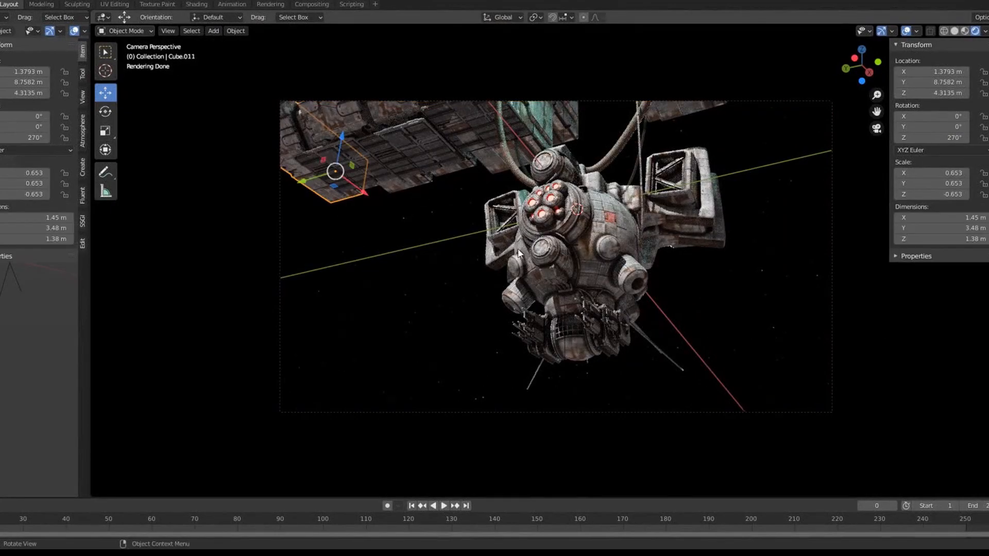